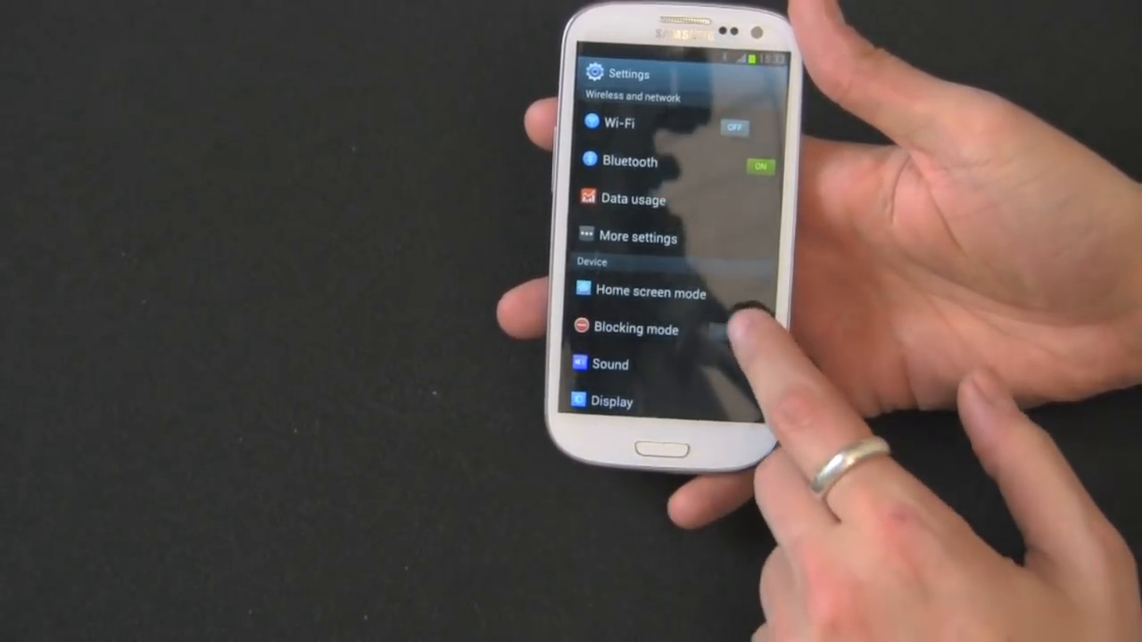
Scroll the Settings list down until Back up and reset under Personal is visible.
scroll(up, 3)
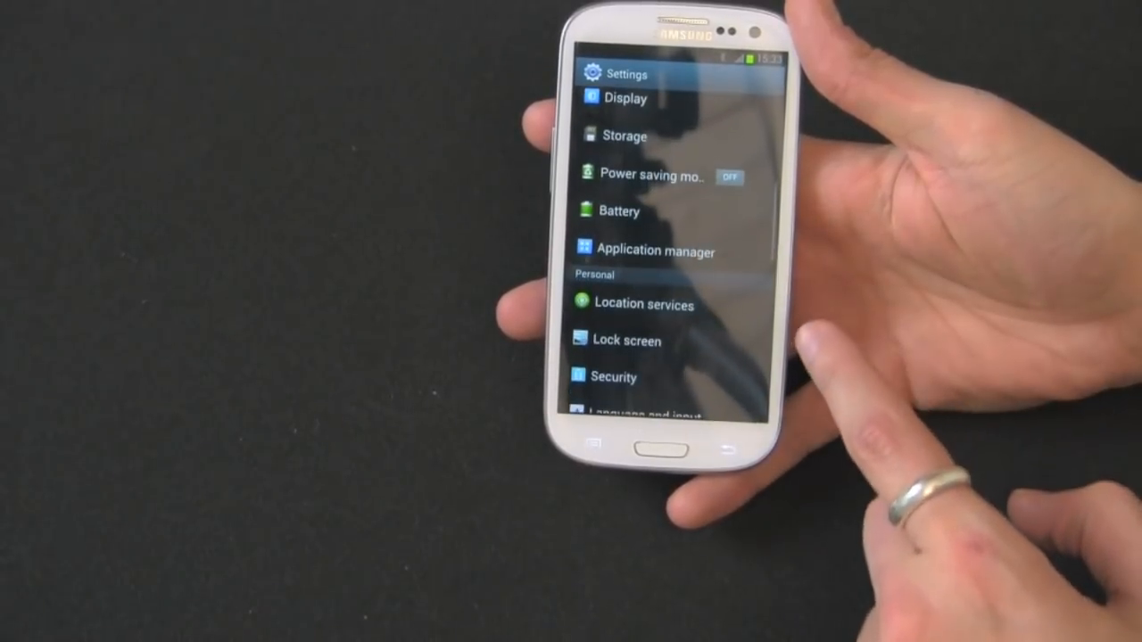
scroll(up, 3)
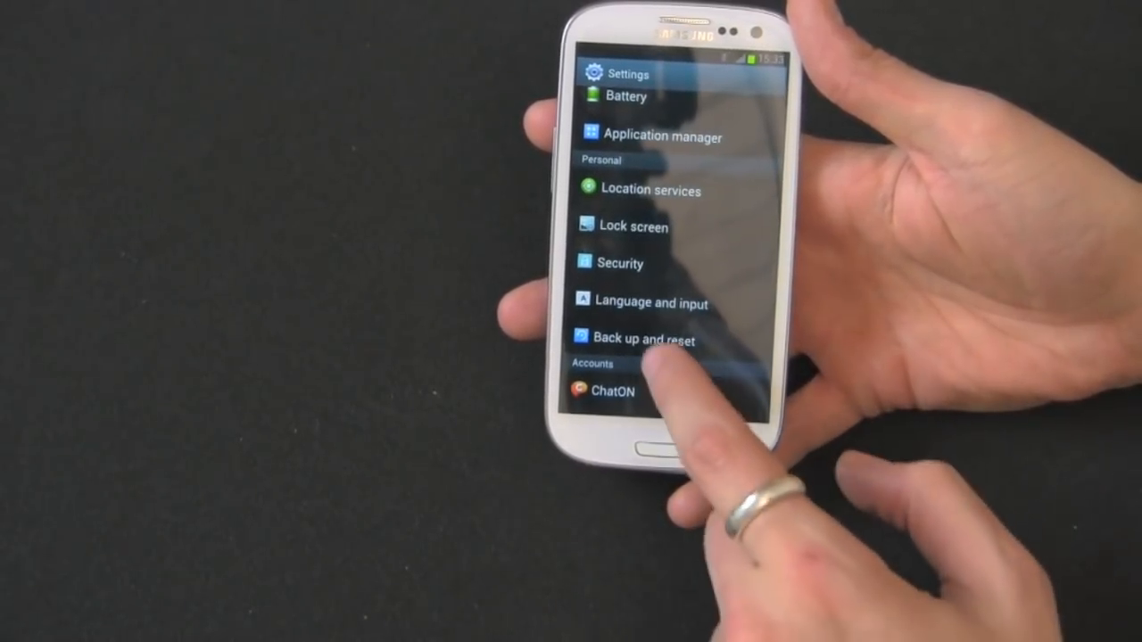
Open Back up and reset to reach the Factory data reset screen listing signed-in accounts.
click(642, 339)
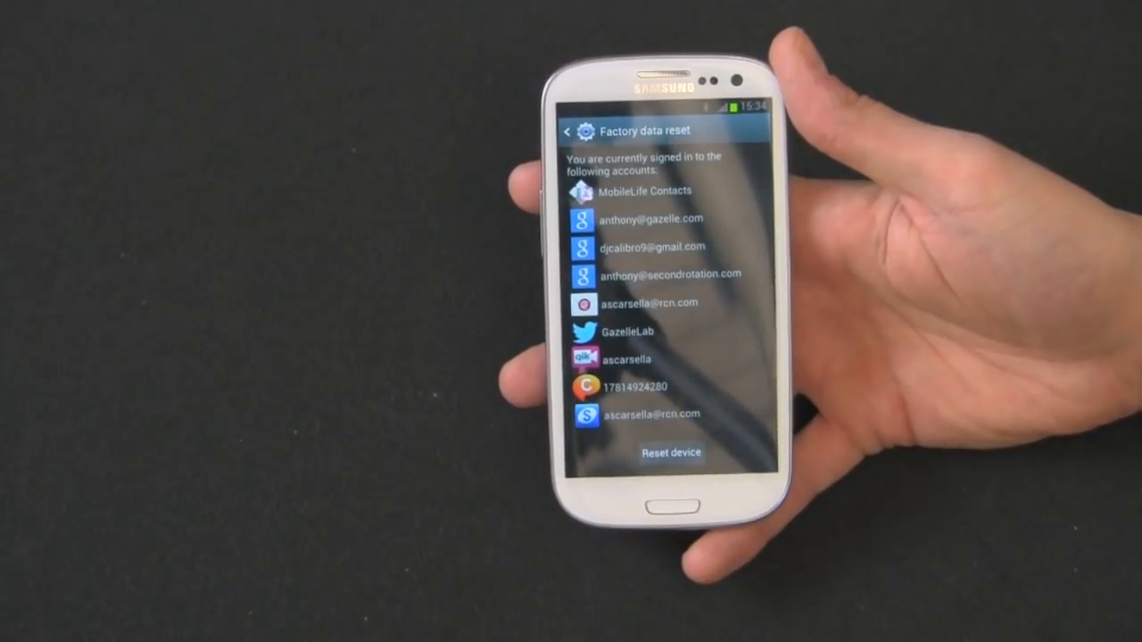
Go back to Back up and reset, then reopen the Factory data reset screen.
click(568, 132)
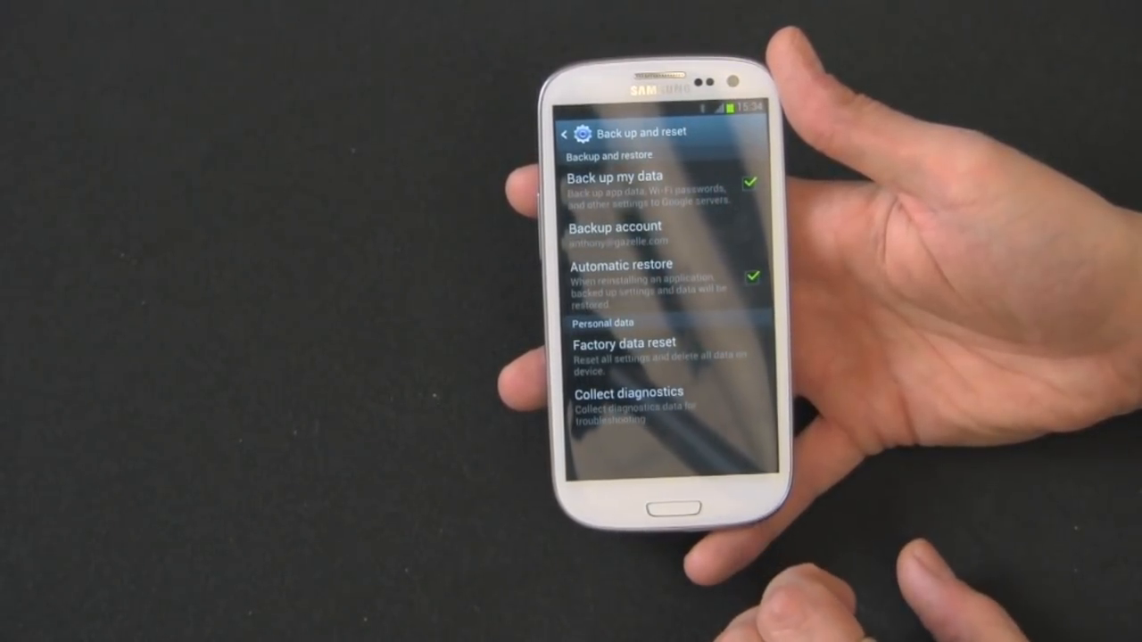
click(624, 348)
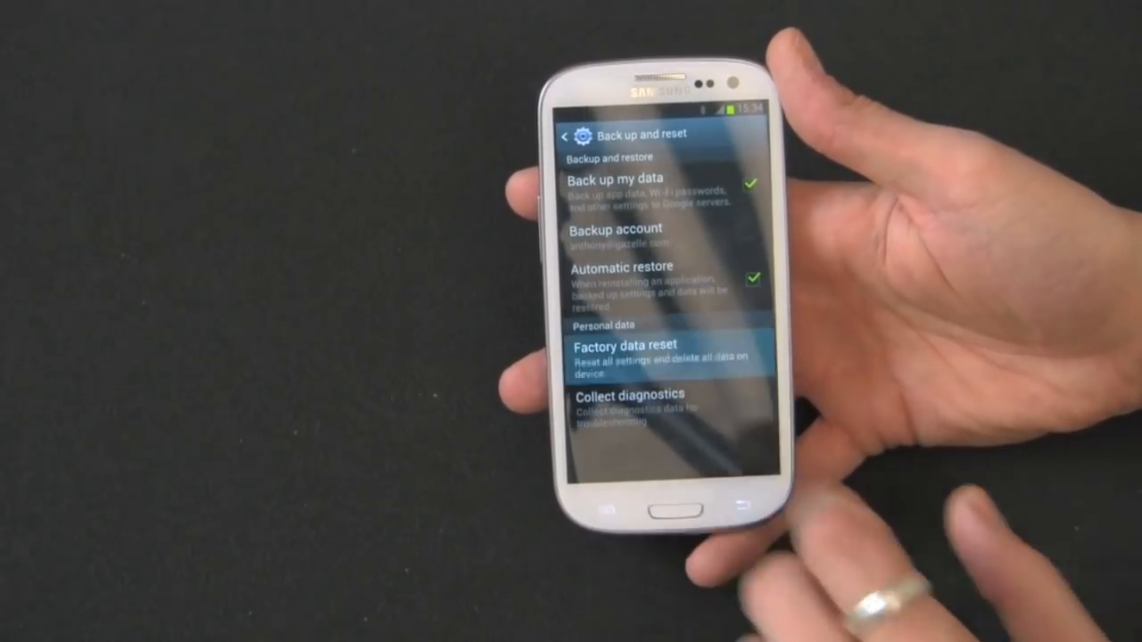